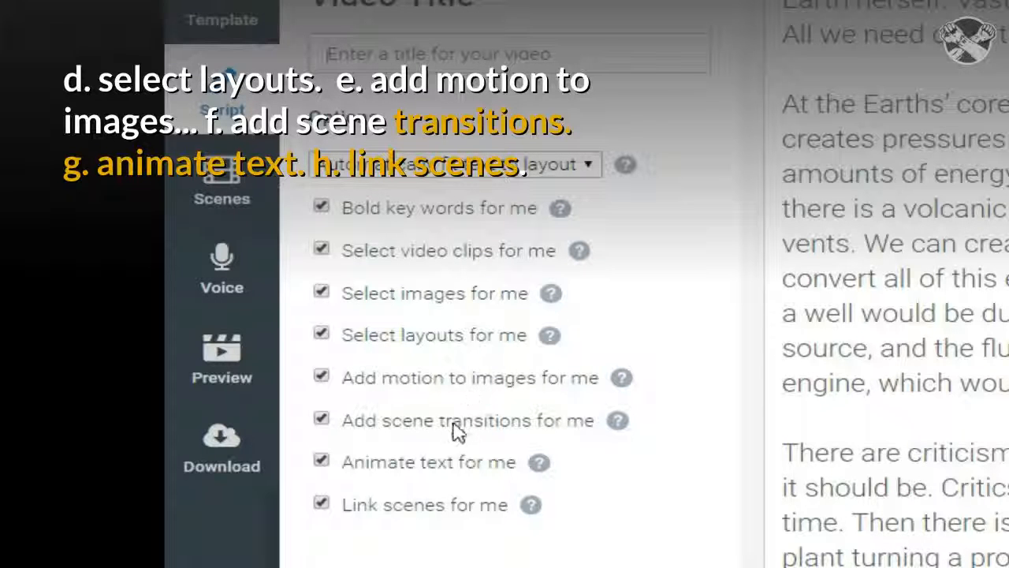
pyautogui.moveTo(460, 476)
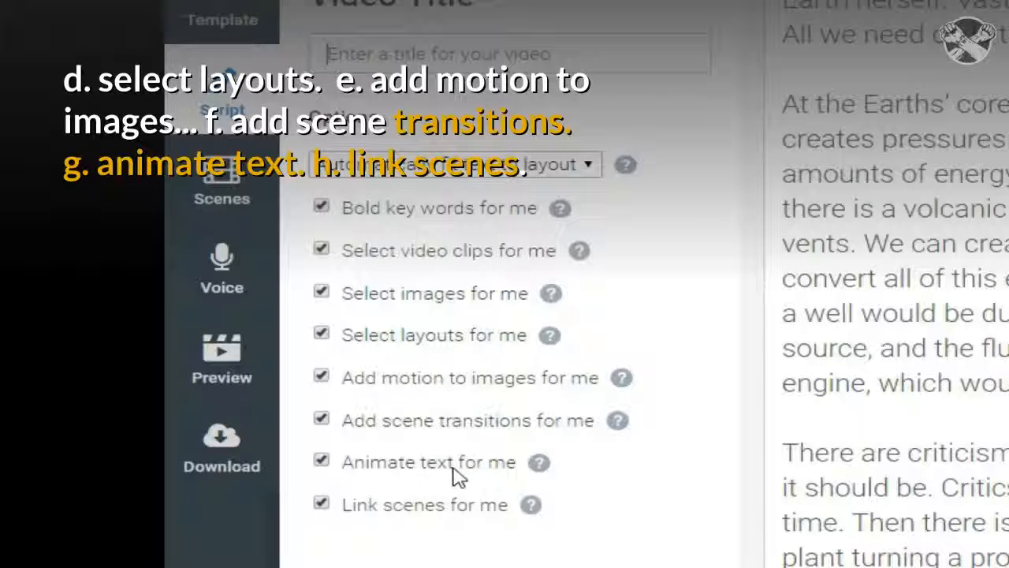